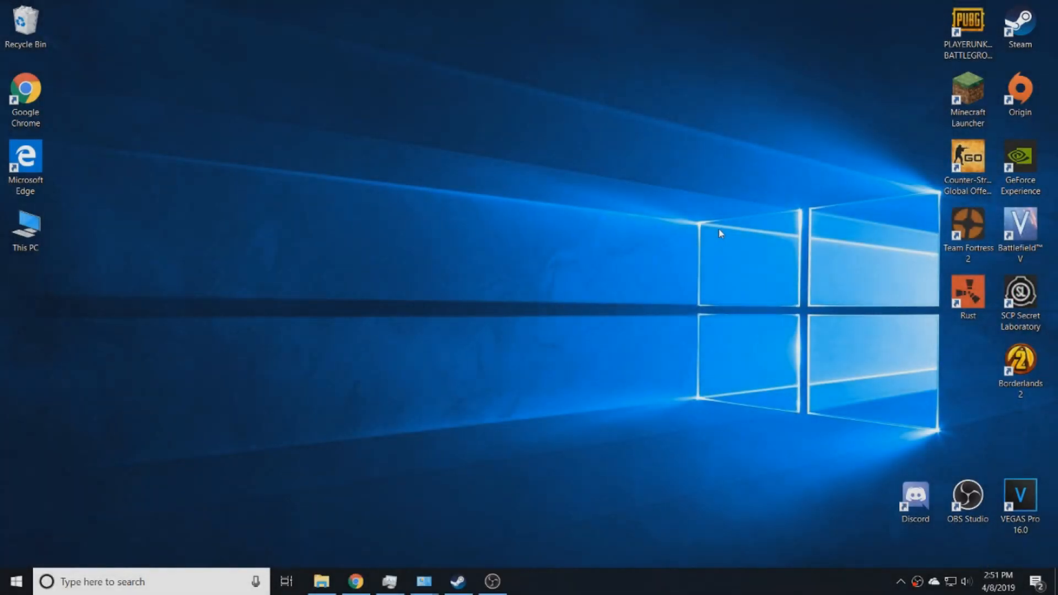
mouse_move(508, 273)
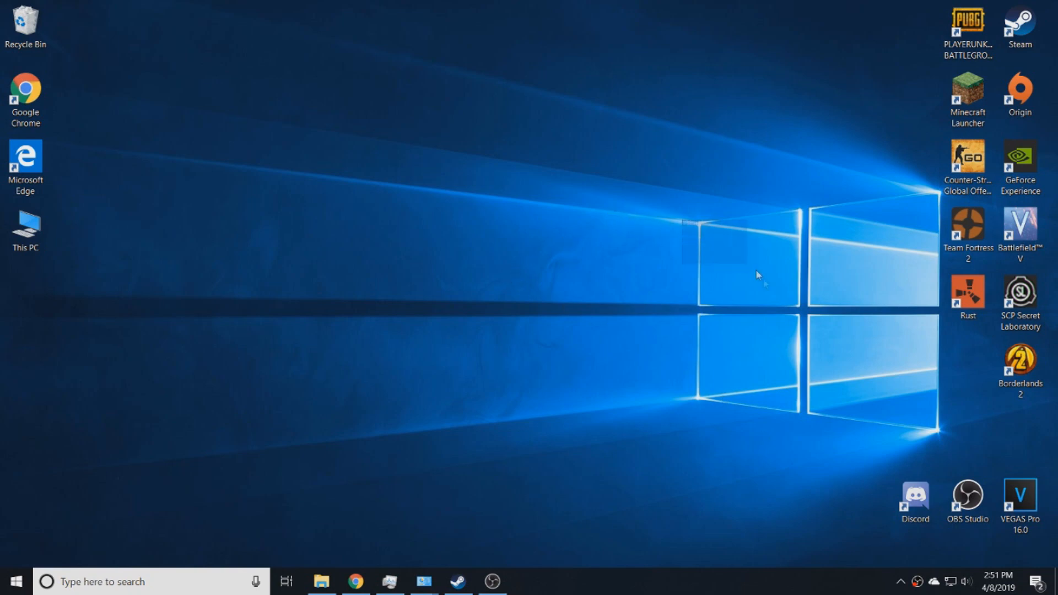
mouse_move(678, 228)
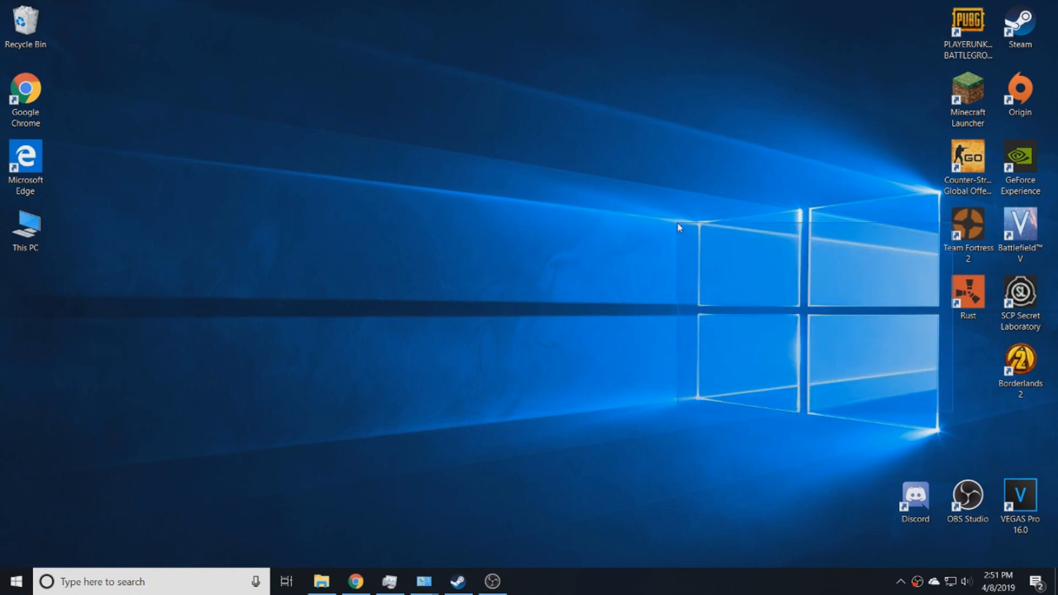
mouse_move(637, 325)
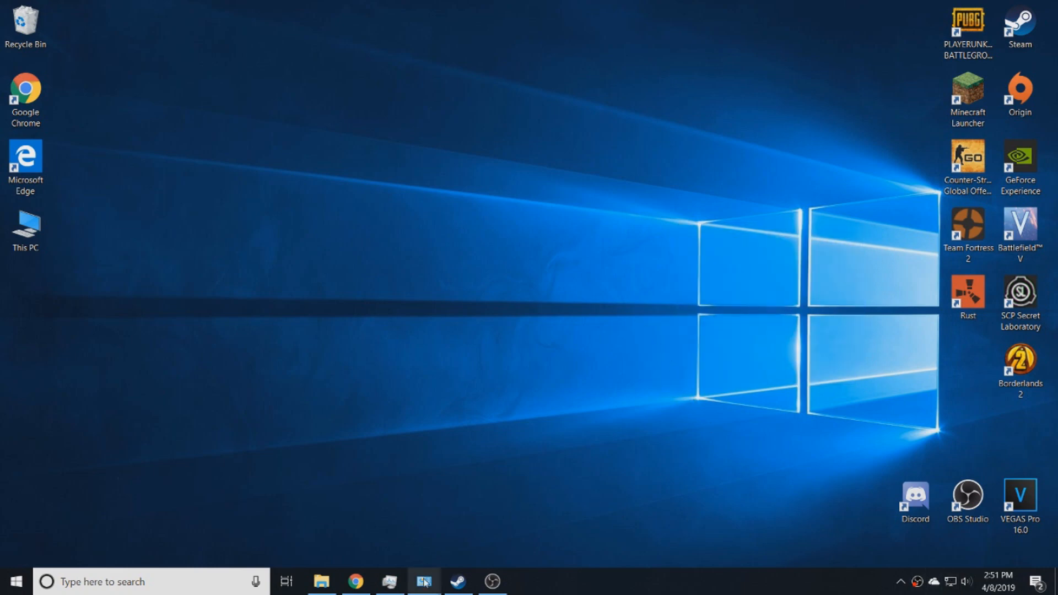
- Search 'control' and reach Control Panel's Network and Sharing Center through Network and Internet
left_click(135, 581)
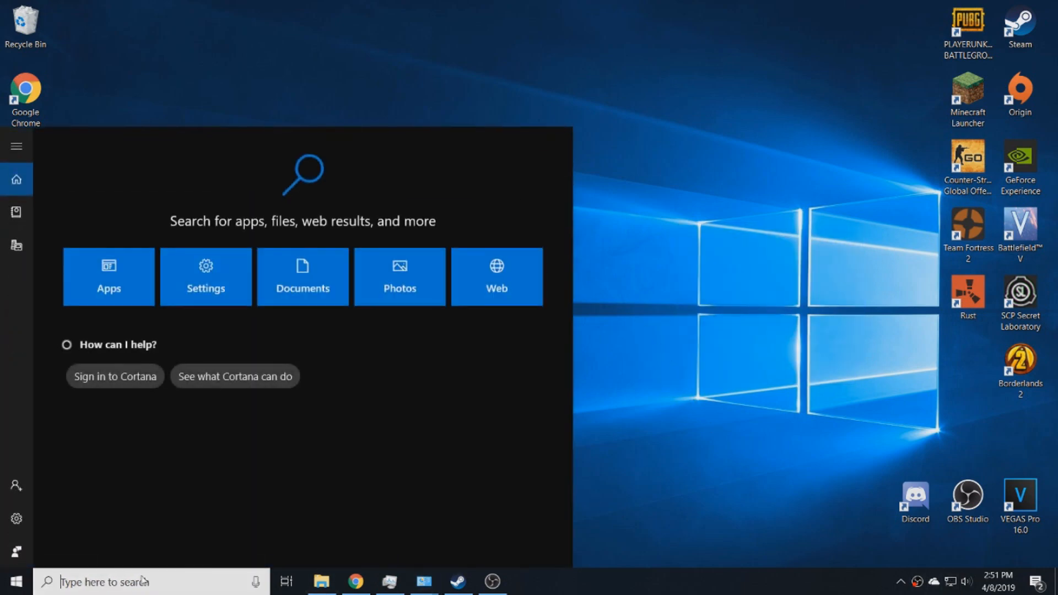
type("control")
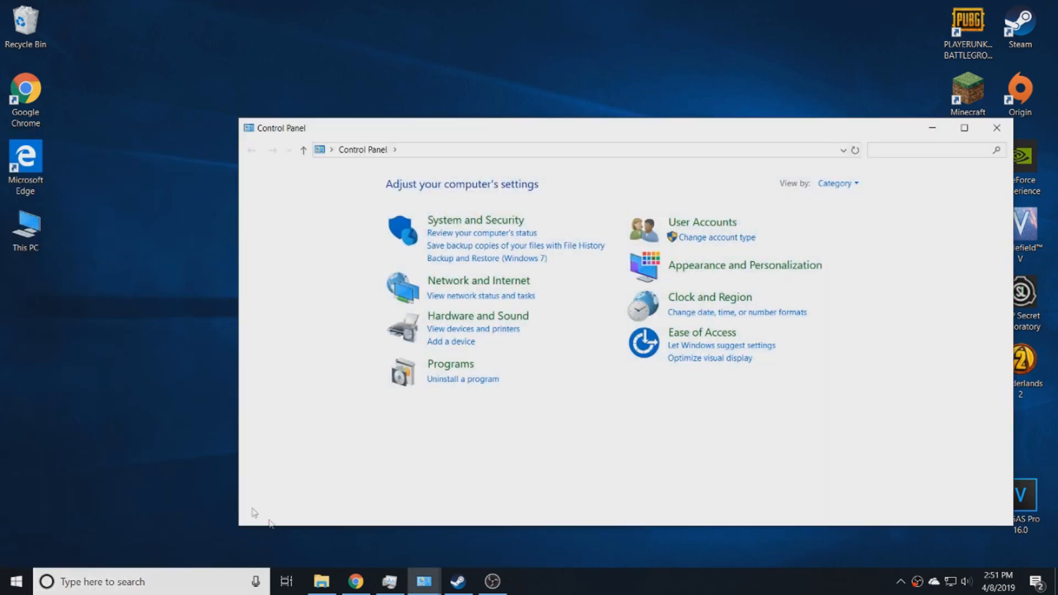
left_click(477, 280)
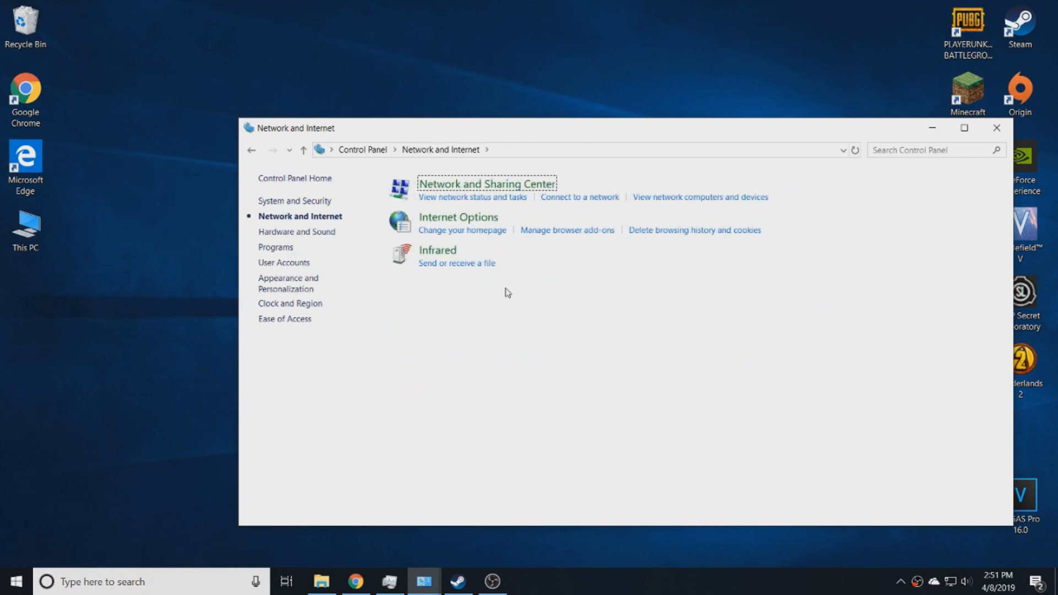
mouse_move(500, 192)
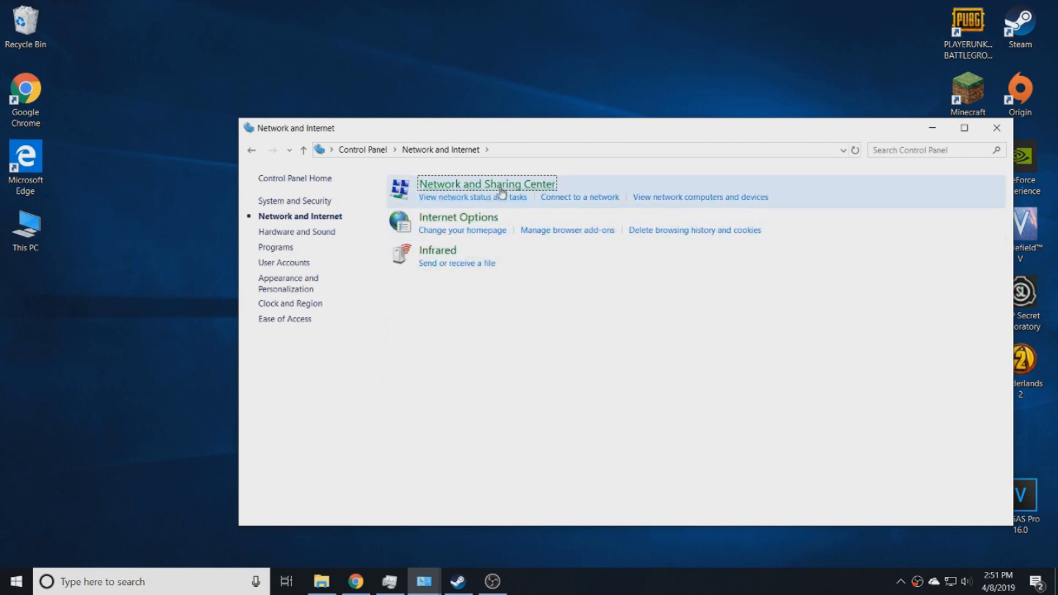
left_click(487, 183)
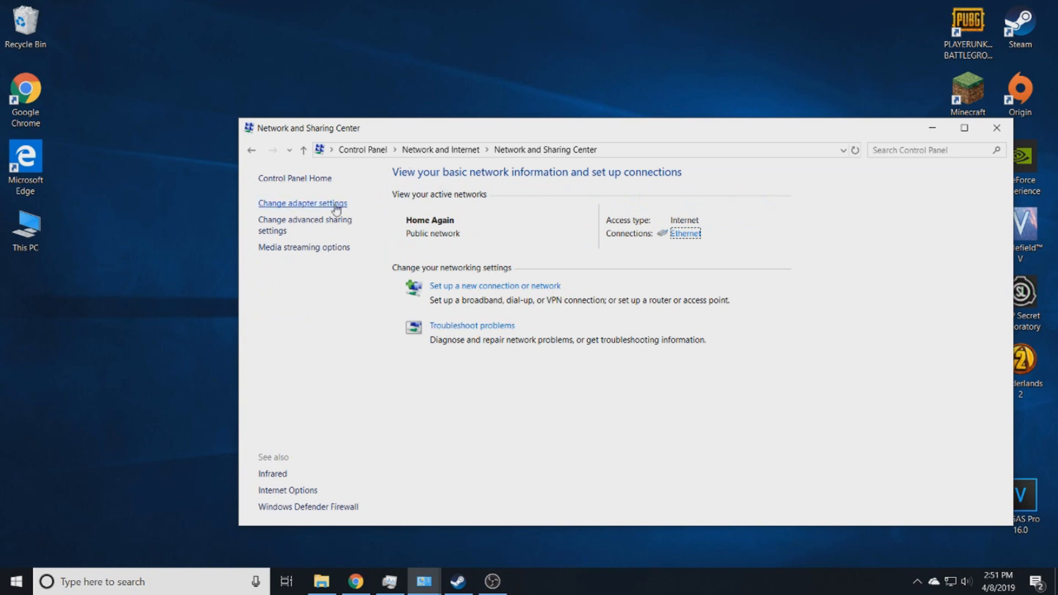
- From the adapter connections list, open the Ethernet adapter's Properties dialog
left_click(303, 204)
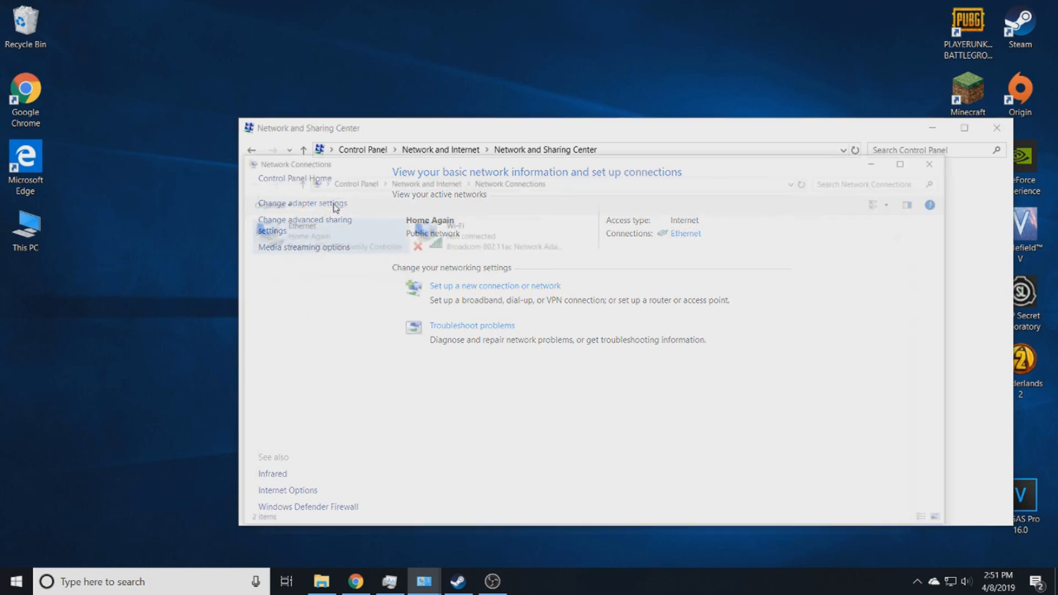
left_click(302, 203)
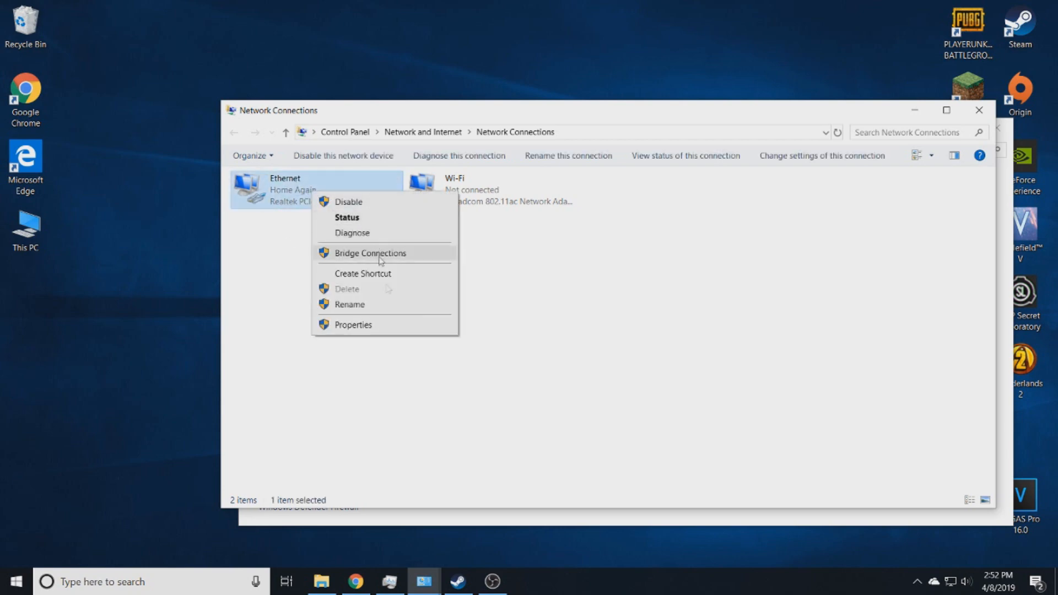
left_click(352, 324)
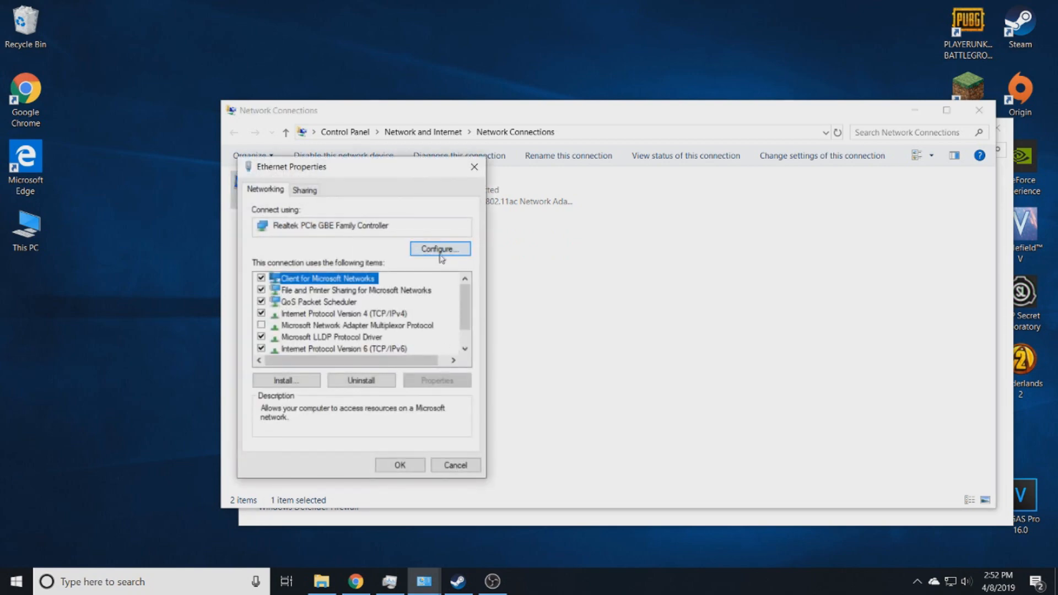
left_click(439, 249)
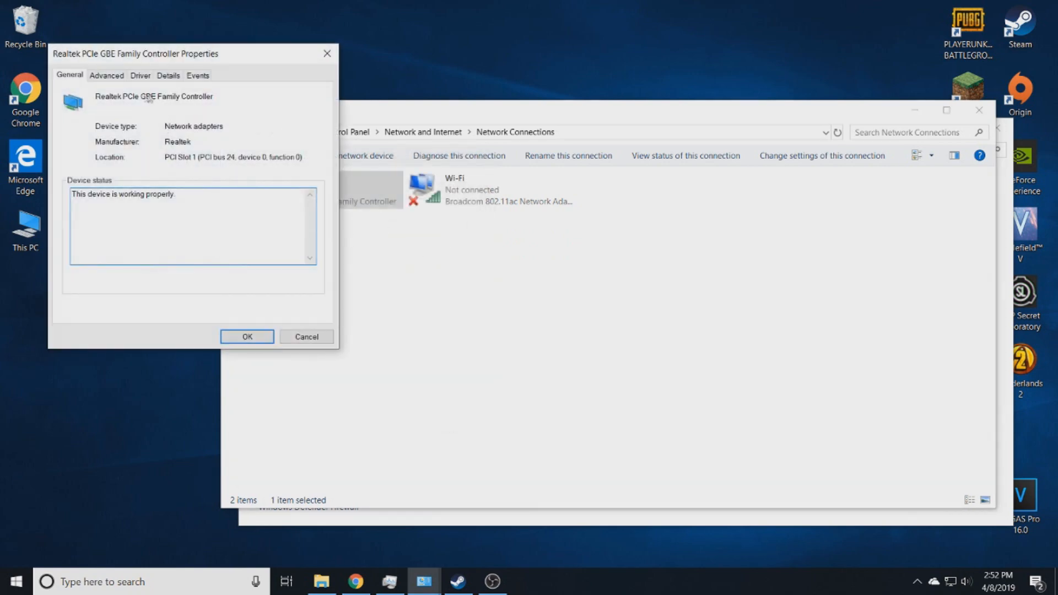
left_click(106, 75)
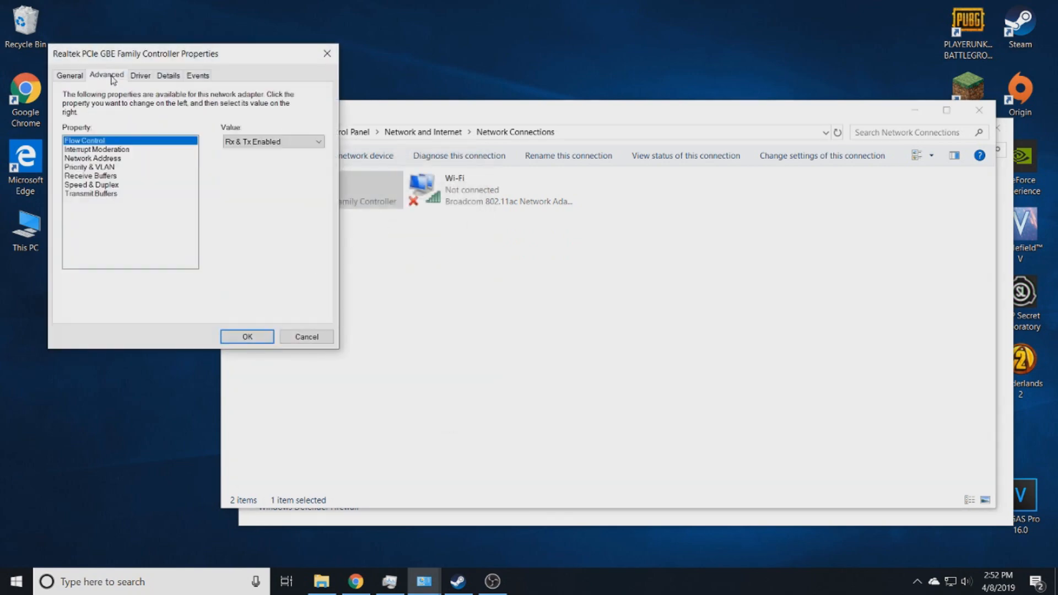
left_click(94, 158)
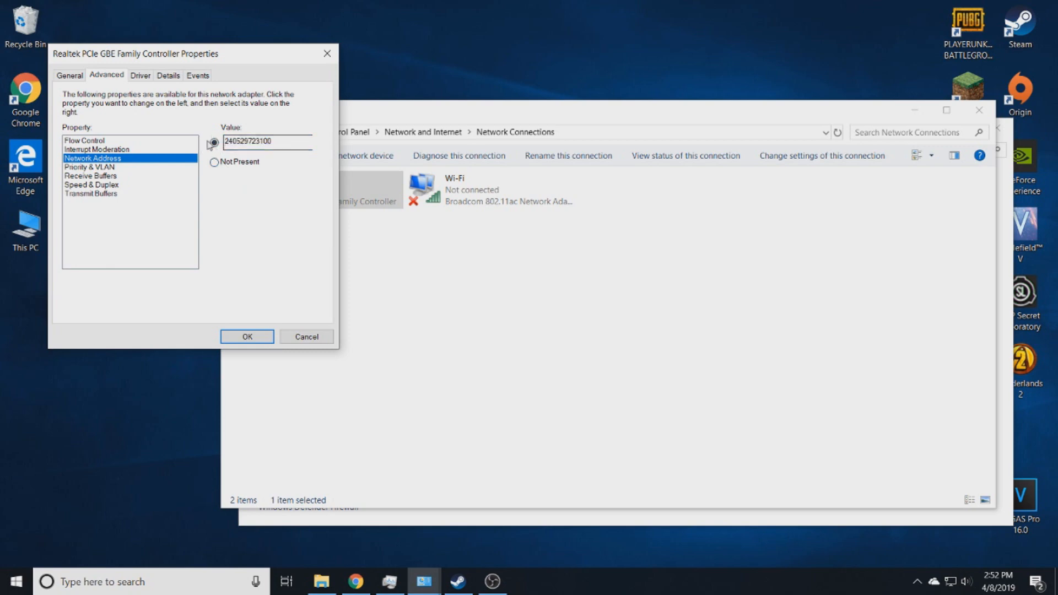
triple_click(267, 142)
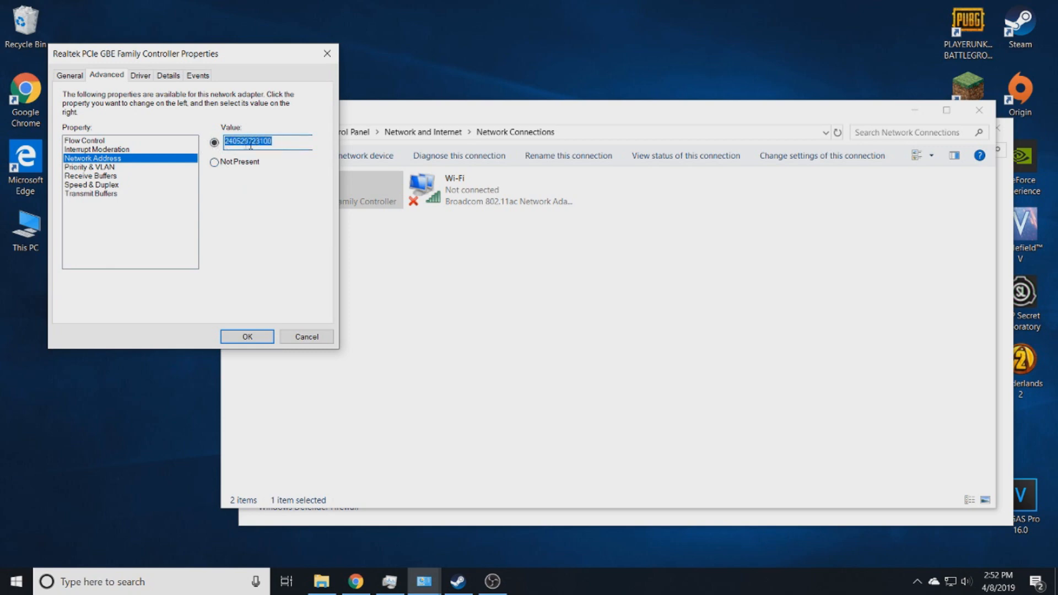
- Confirm the custom network address, close Network Connections, and bring Chrome to the front
left_click(263, 142)
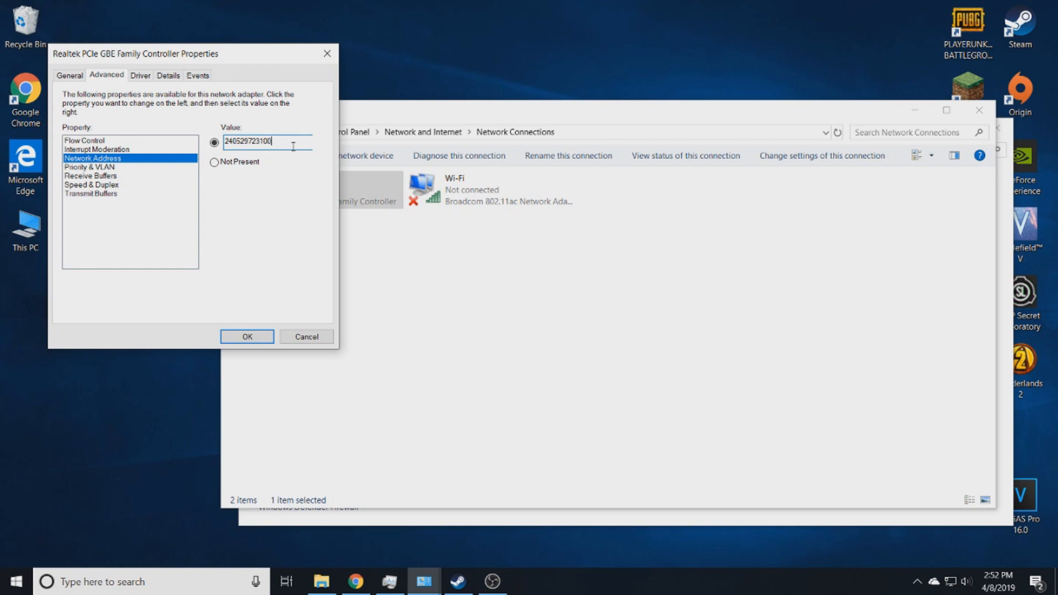
triple_click(266, 141)
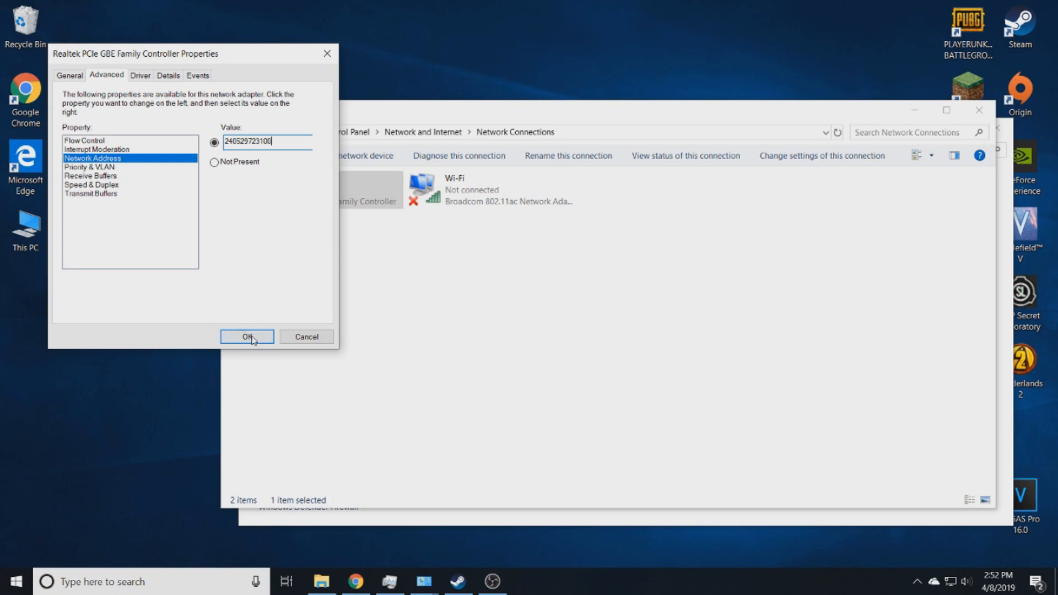
left_click(247, 337)
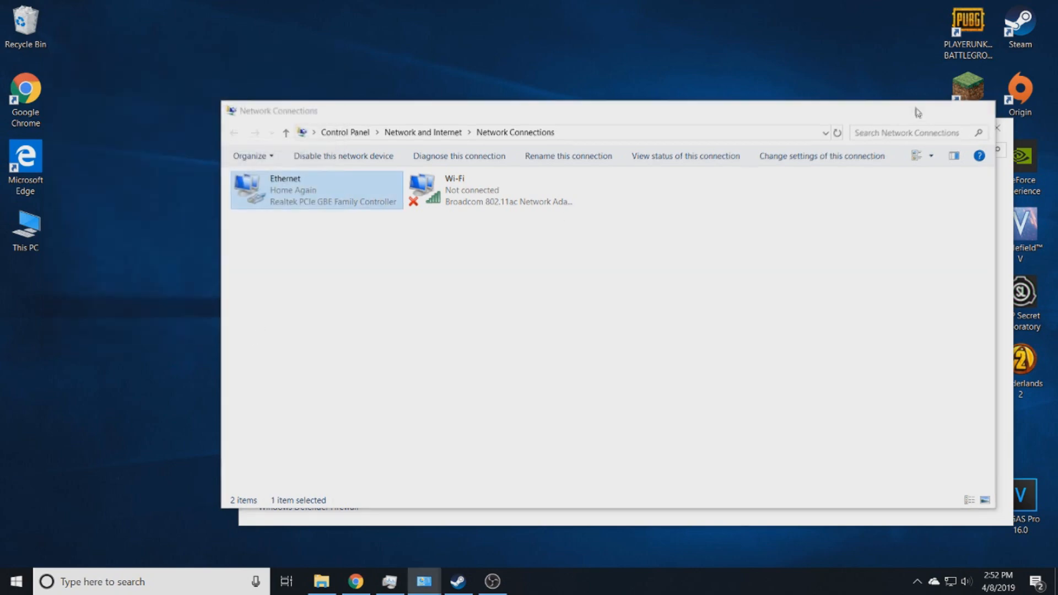
left_click(998, 127)
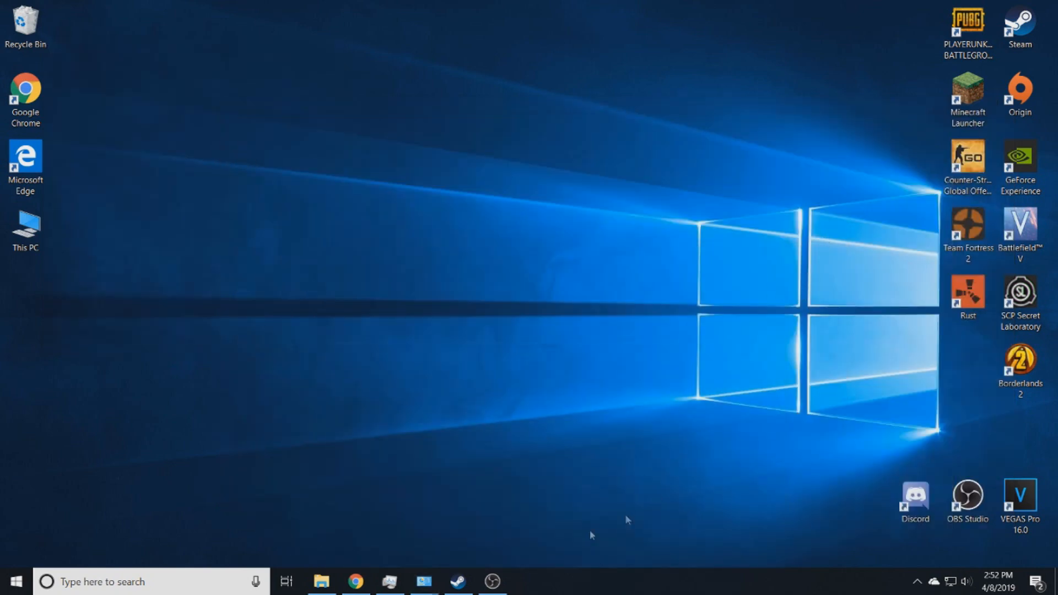
left_click(356, 581)
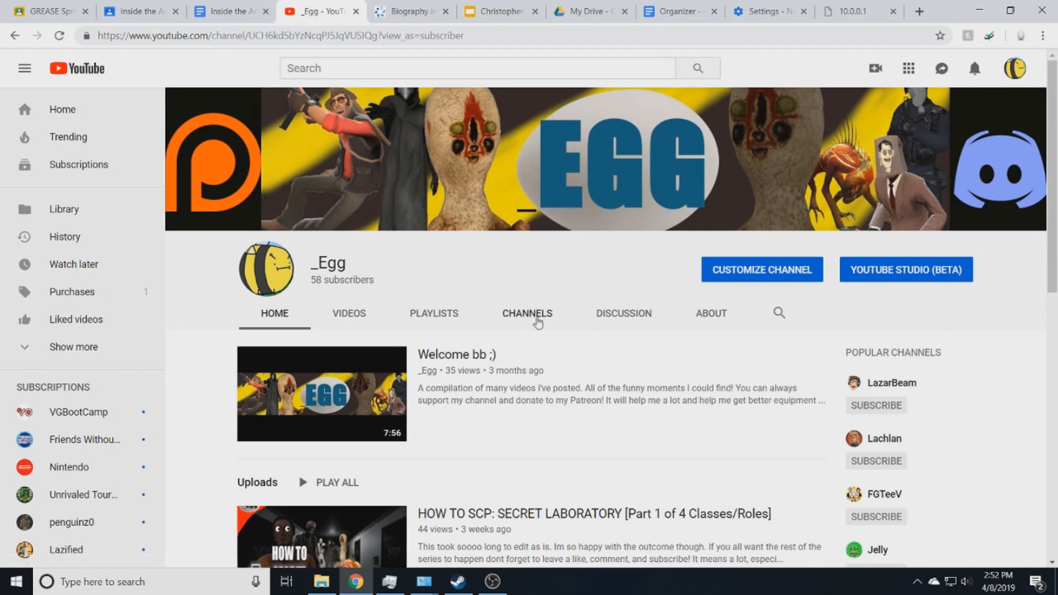
scroll("down", 3)
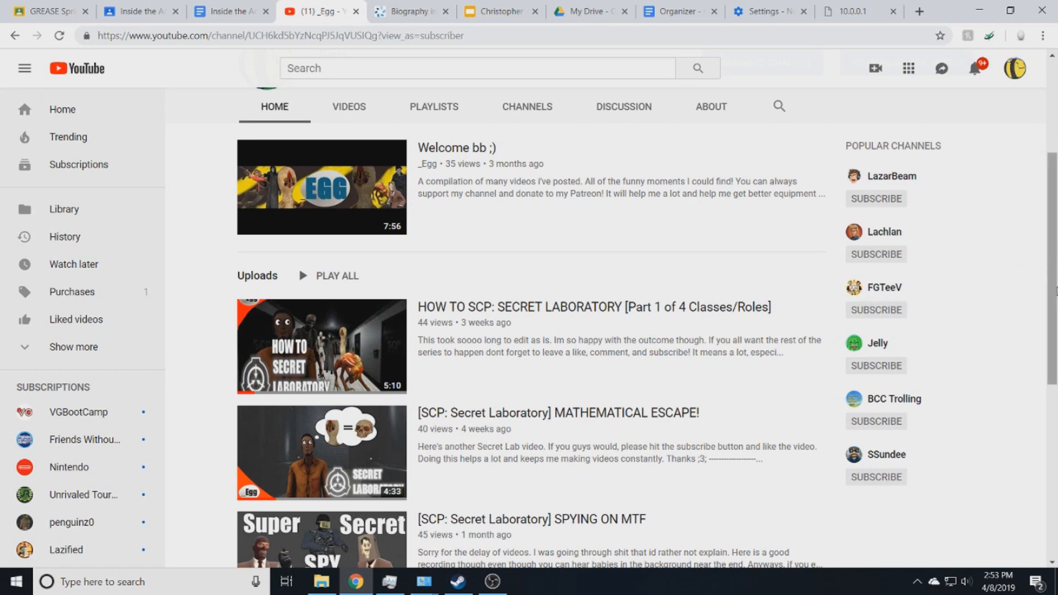
mouse_move(893, 176)
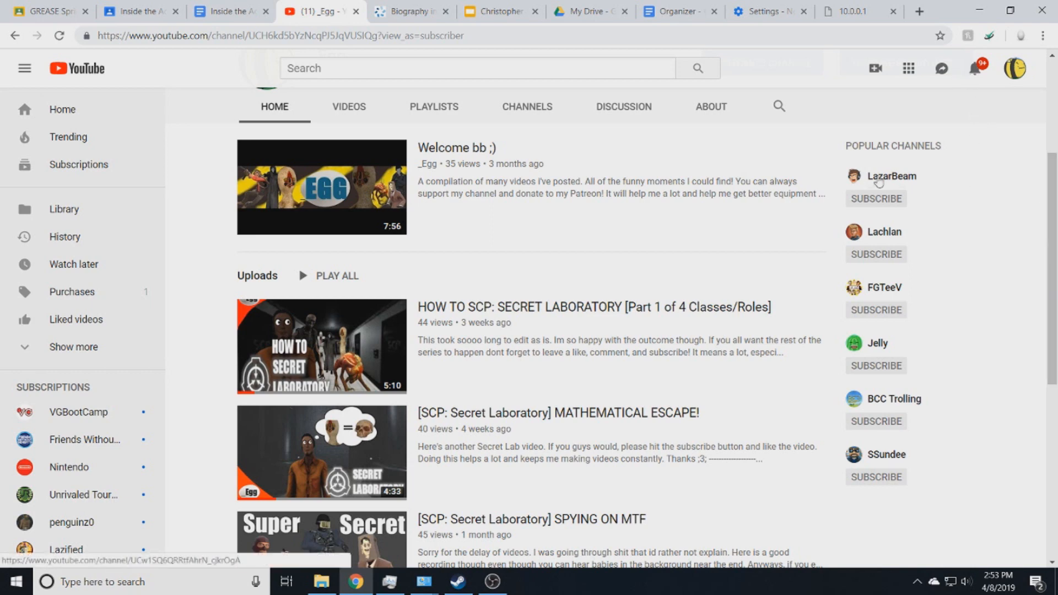
mouse_move(238, 260)
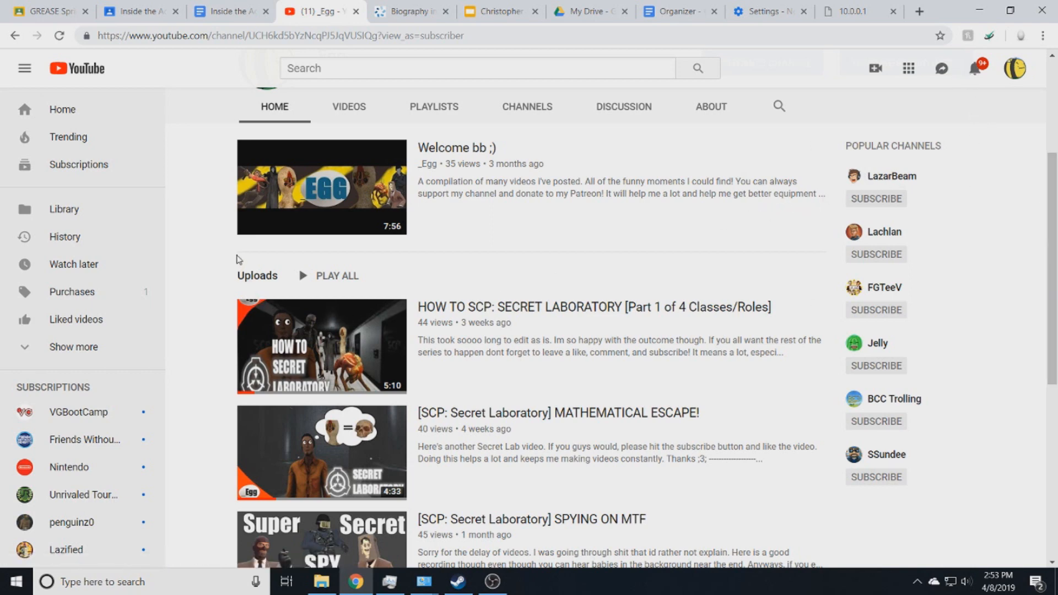